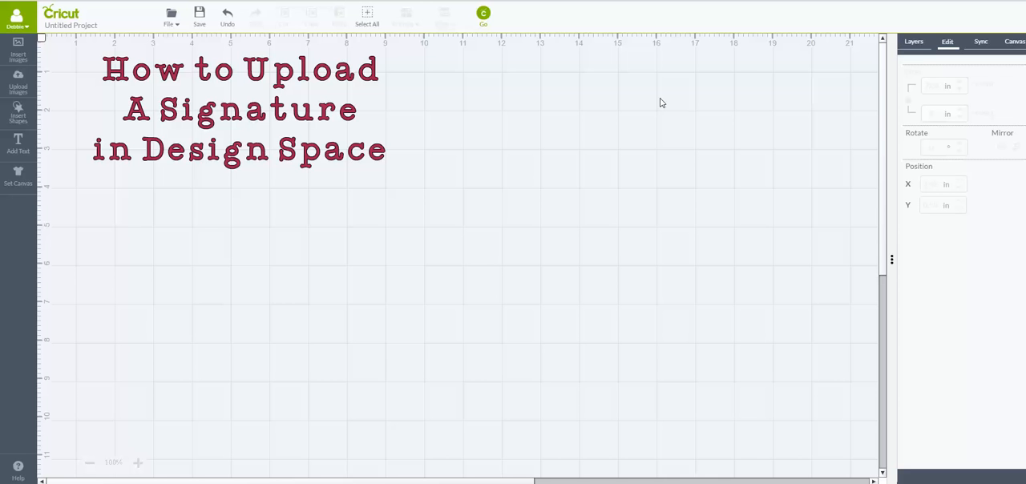
pyautogui.moveTo(216, 100)
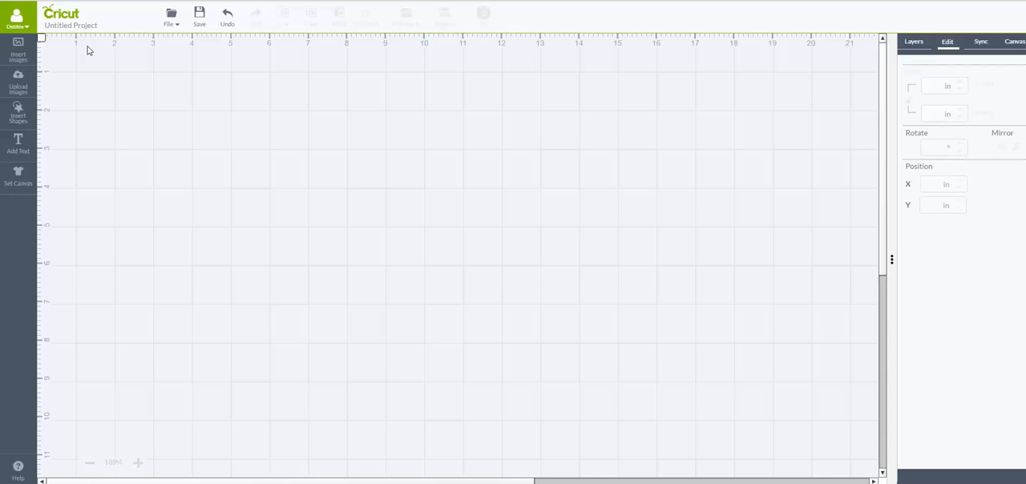
pyautogui.moveTo(88, 109)
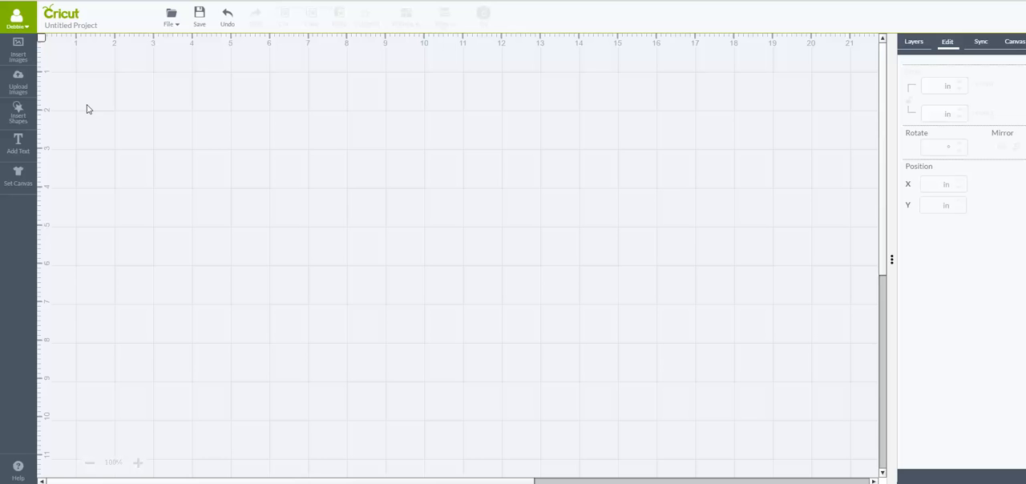
pyautogui.moveTo(235, 198)
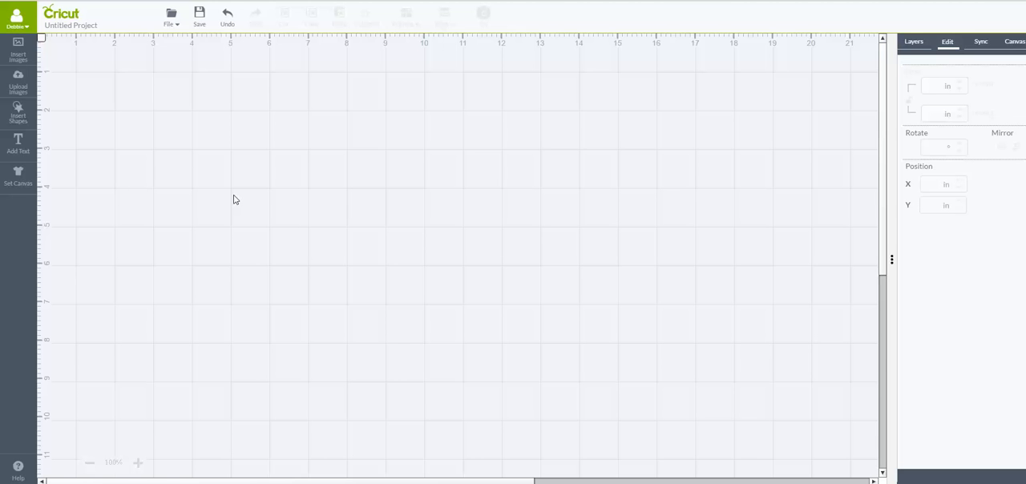
pyautogui.moveTo(18, 112)
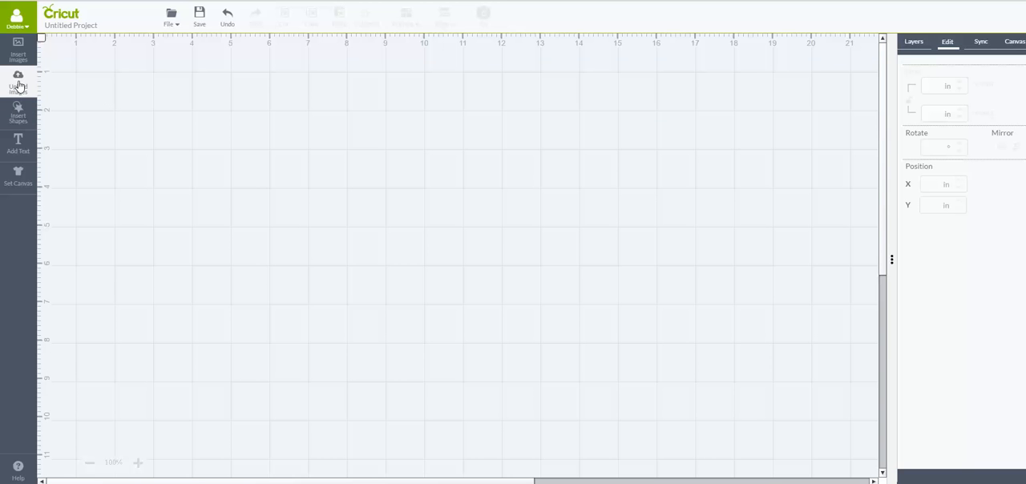
# - Start a new image upload from the Upload Images panel
pyautogui.click(18, 80)
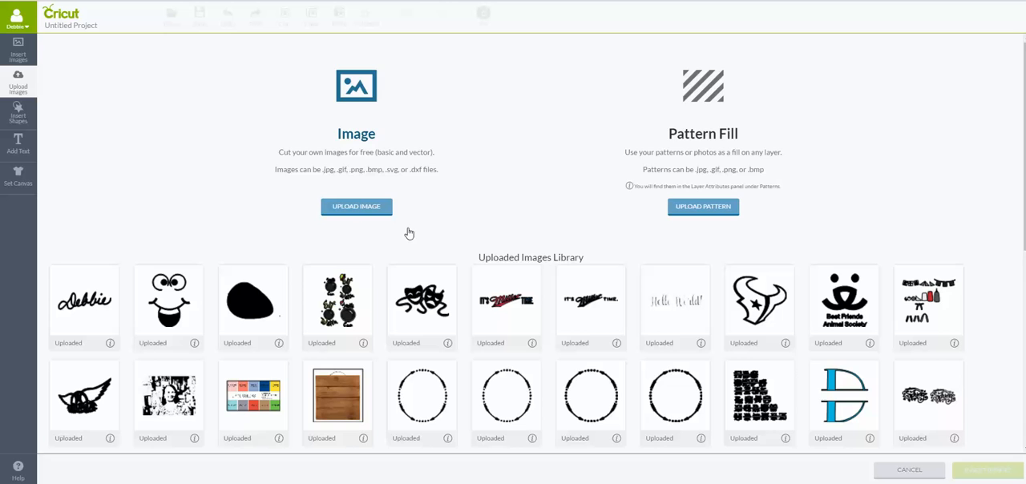
pyautogui.click(355, 205)
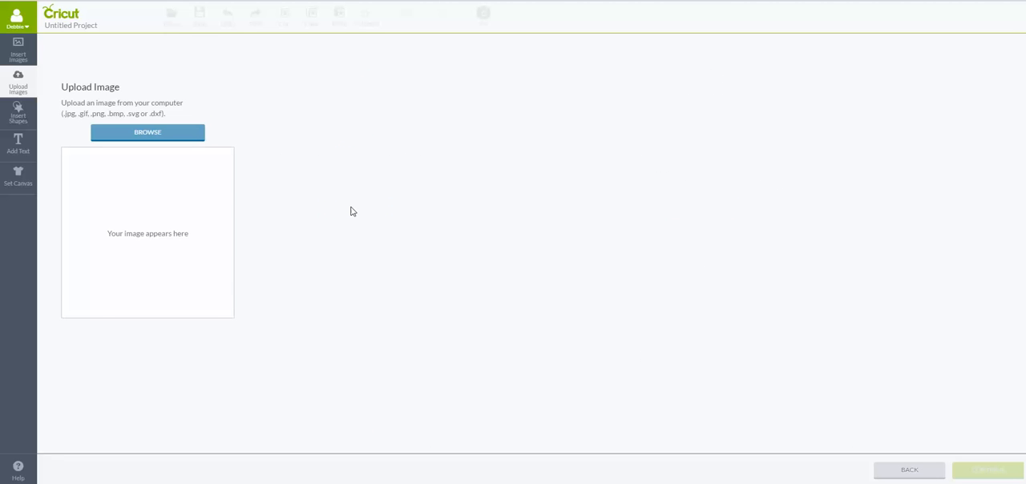
pyautogui.moveTo(212, 148)
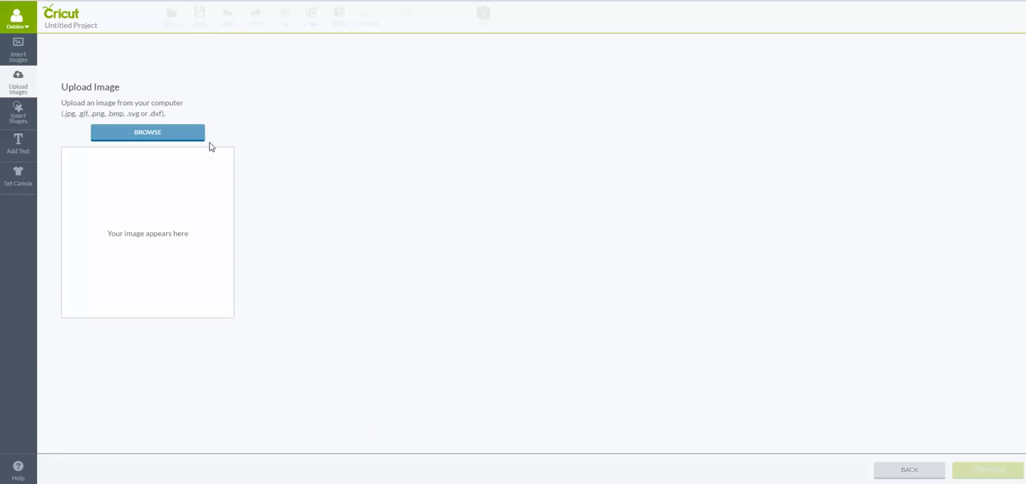
# - Browse the Documents folder and choose the photographed signature JPG for upload
pyautogui.click(147, 132)
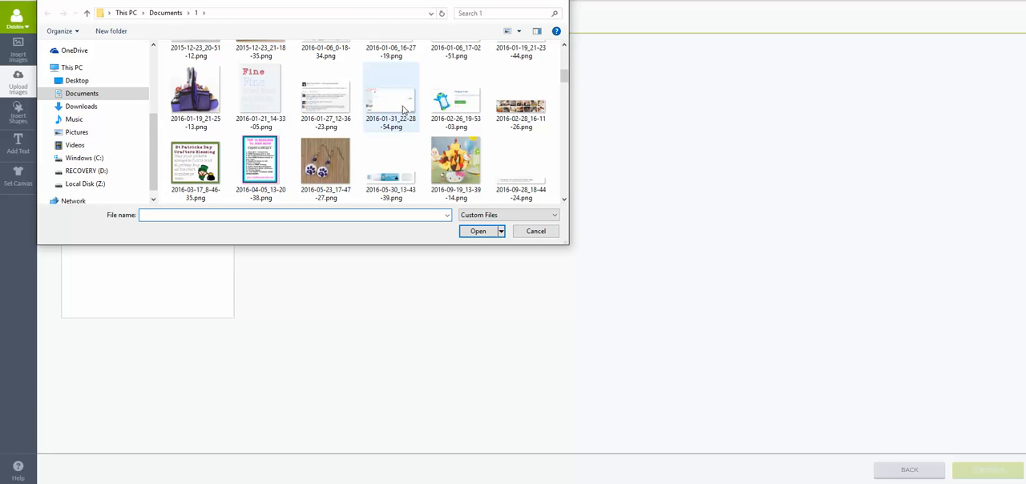
pyautogui.scroll(3)
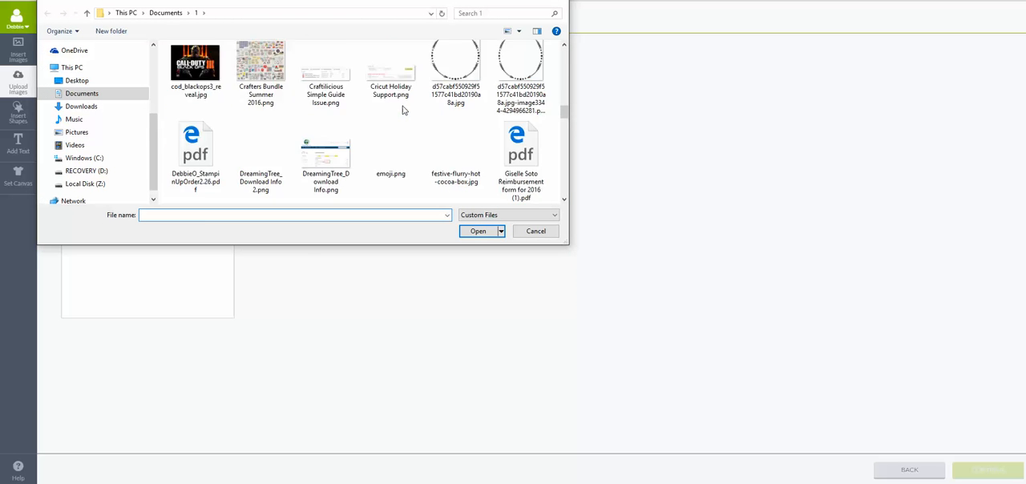
pyautogui.scroll(-3)
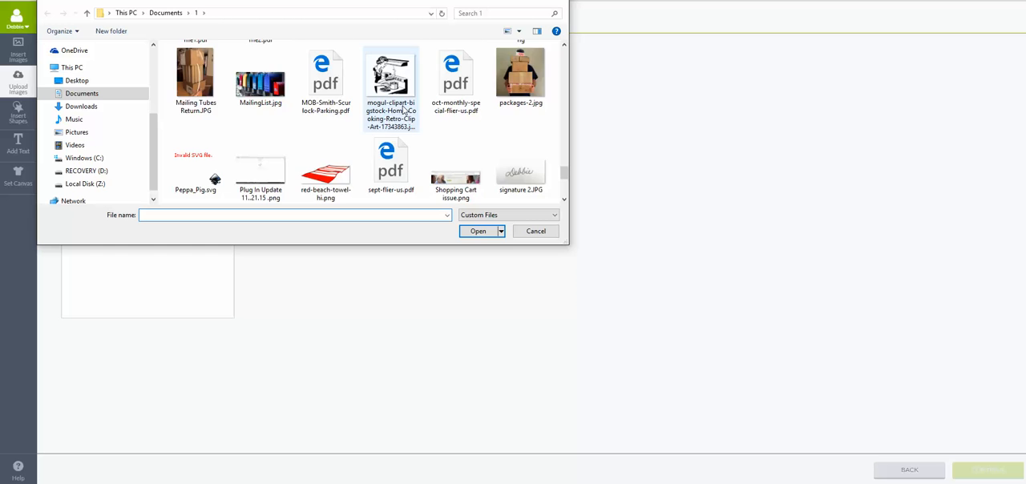
pyautogui.scroll(-3)
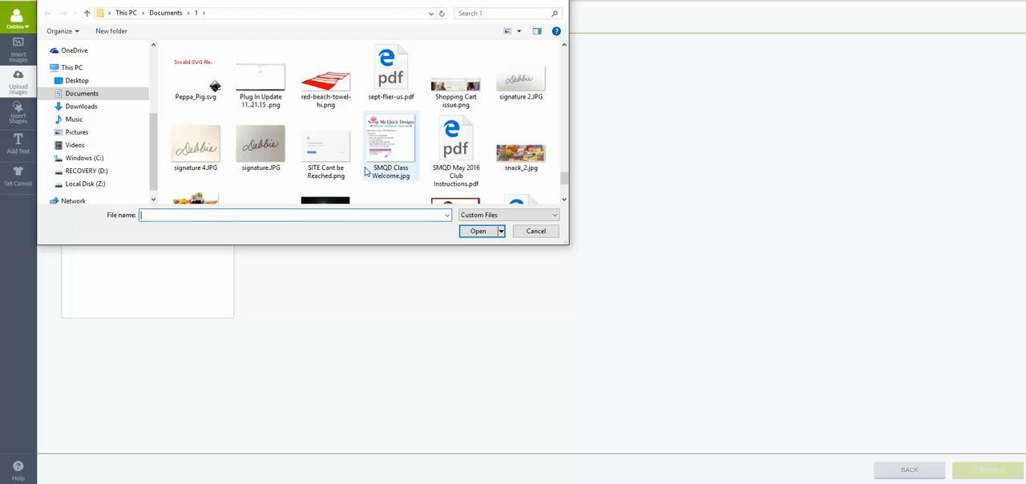
pyautogui.click(196, 148)
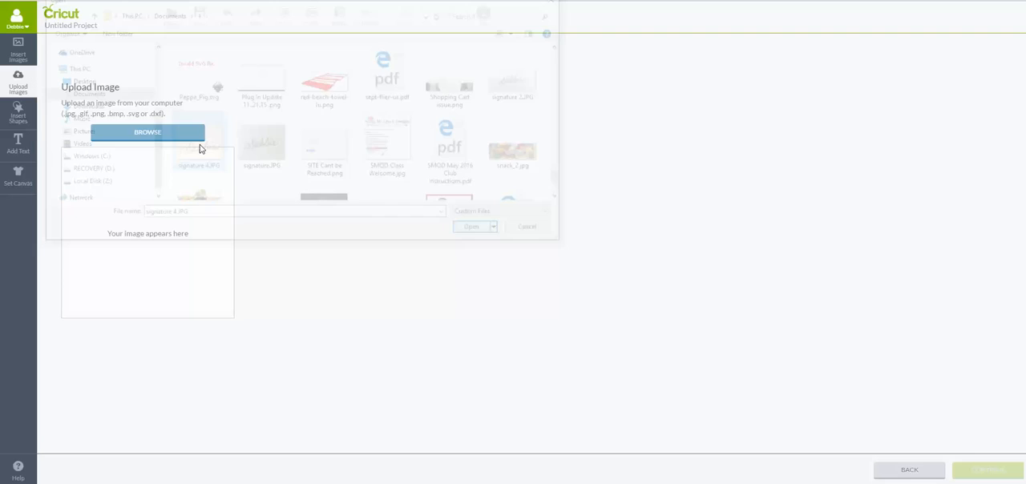
# - Mark the uploaded signature as a Simple image and continue to the cleanup screen
pyautogui.click(472, 226)
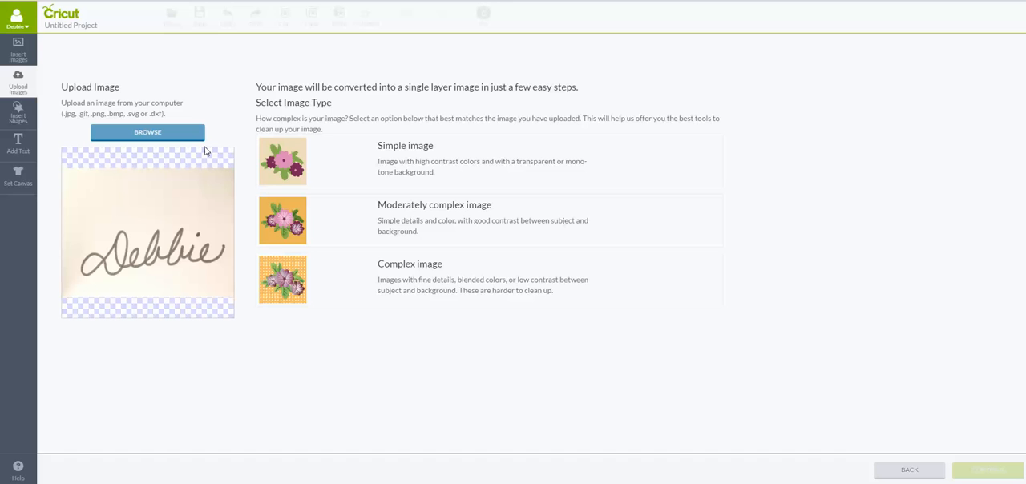
pyautogui.click(480, 161)
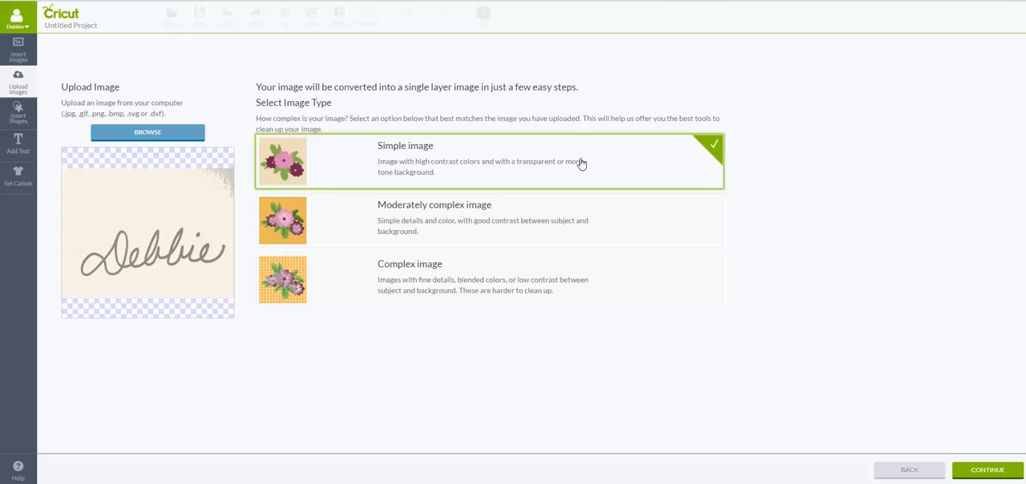
pyautogui.moveTo(718, 157)
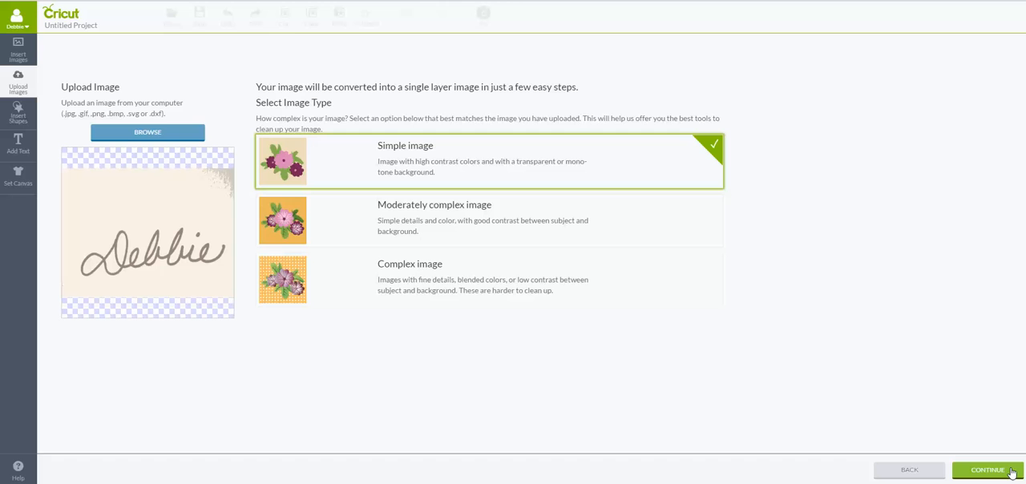
pyautogui.click(987, 469)
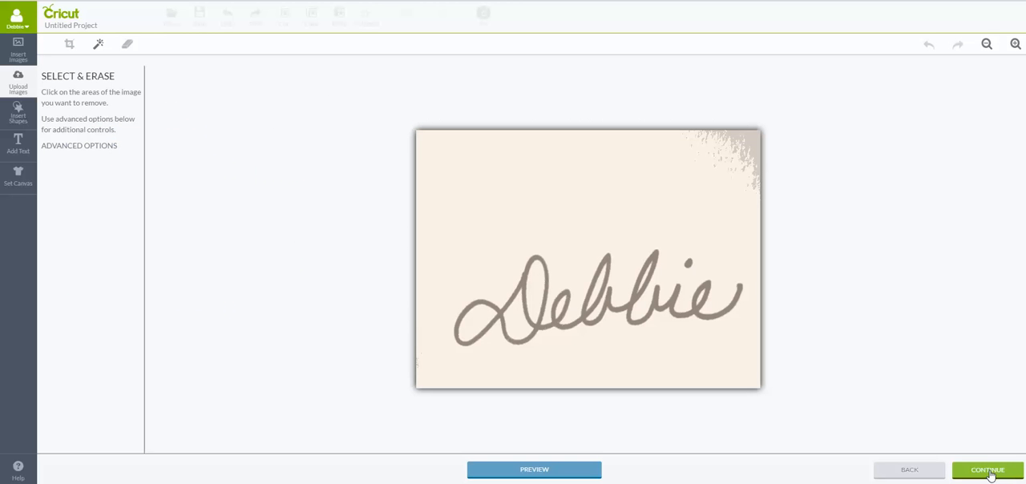
pyautogui.moveTo(238, 186)
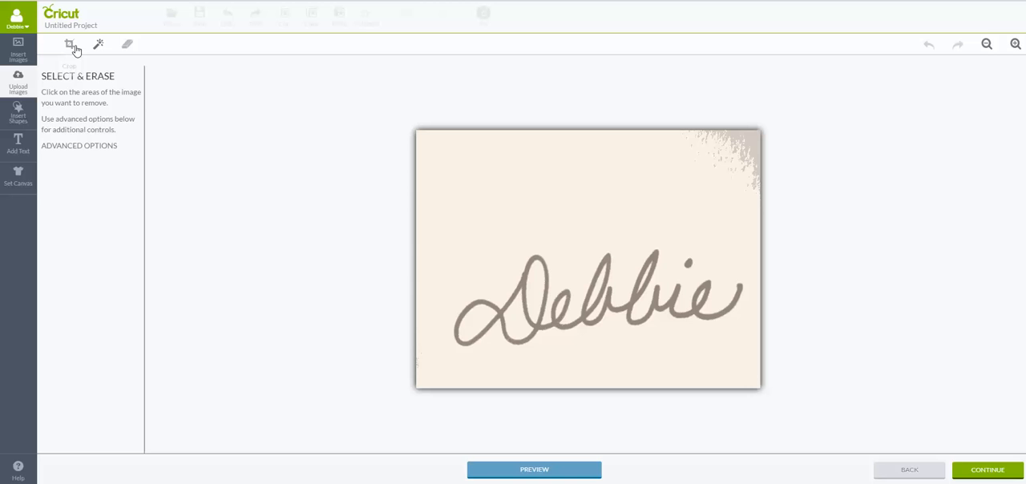
pyautogui.moveTo(70, 43)
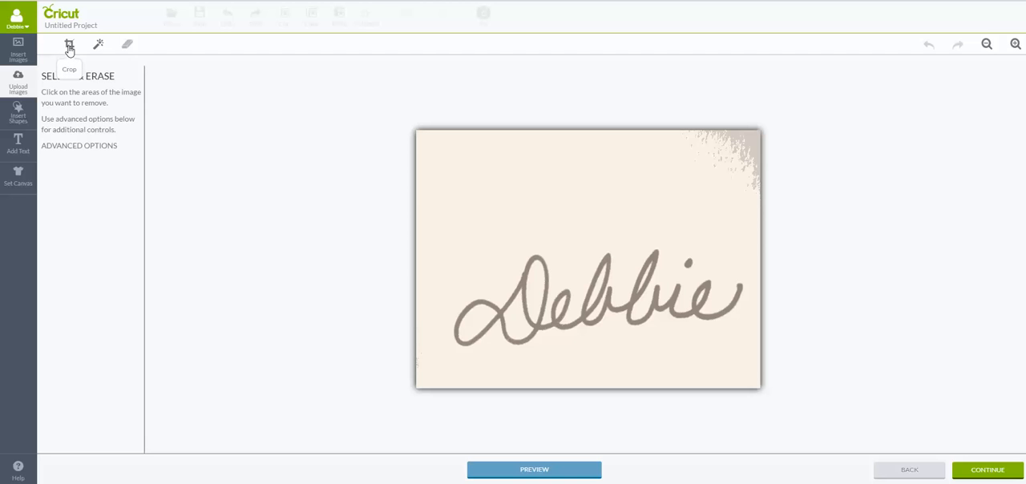
# - Crop the photo to a tight rectangle around the handwritten signature
pyautogui.click(70, 43)
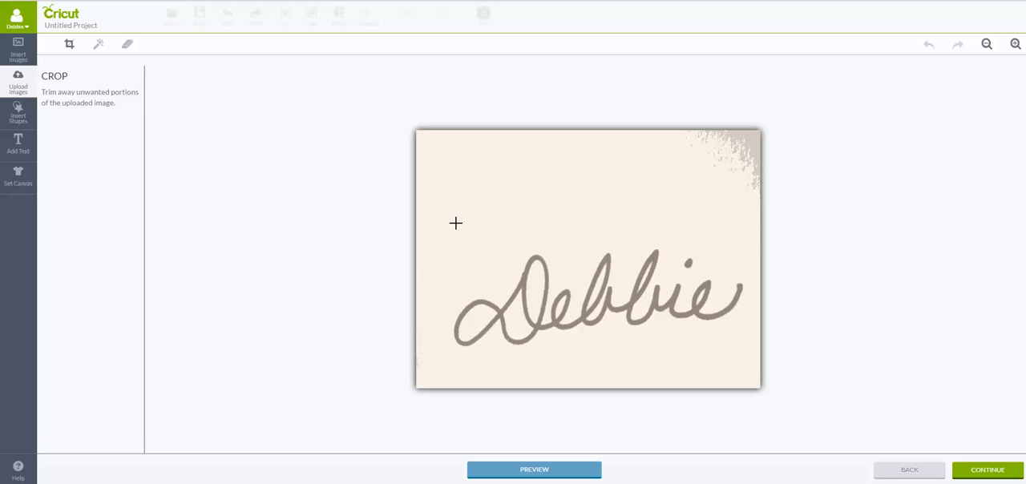
pyautogui.moveTo(445, 221)
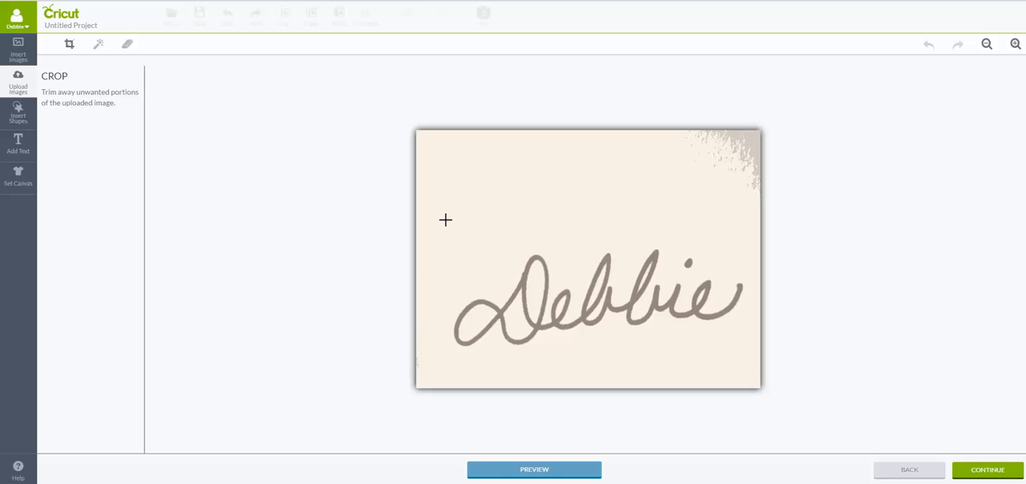
pyautogui.moveTo(446, 220); pyautogui.dragTo(750, 351)
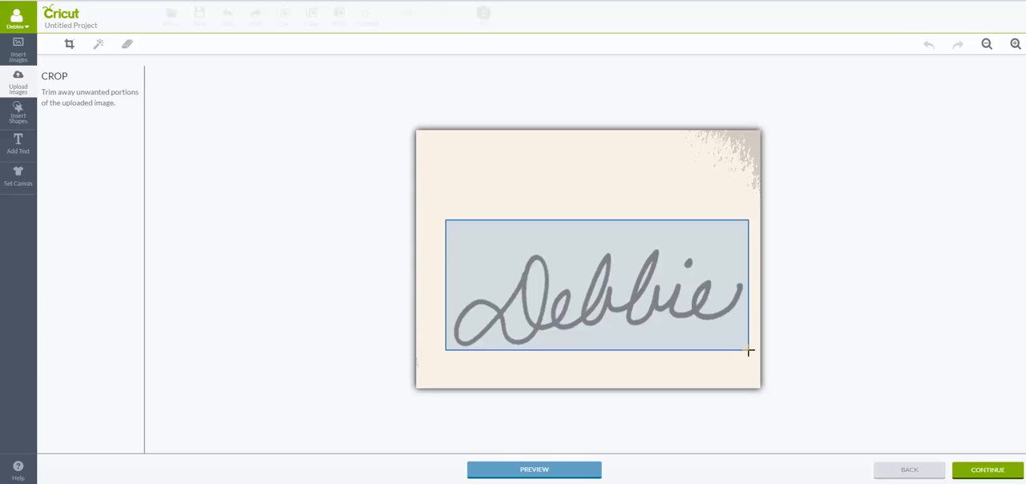
pyautogui.moveTo(750, 351); pyautogui.dragTo(750, 358)
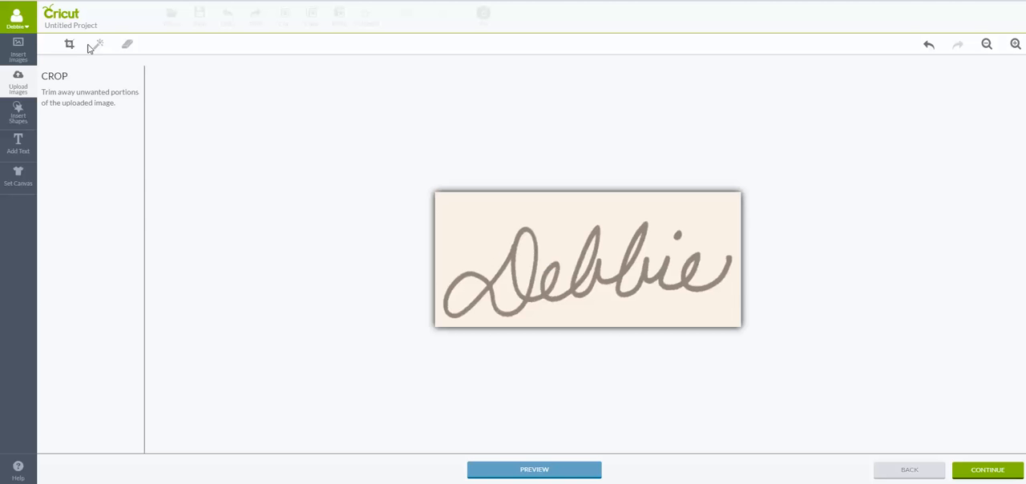
pyautogui.moveTo(100, 43)
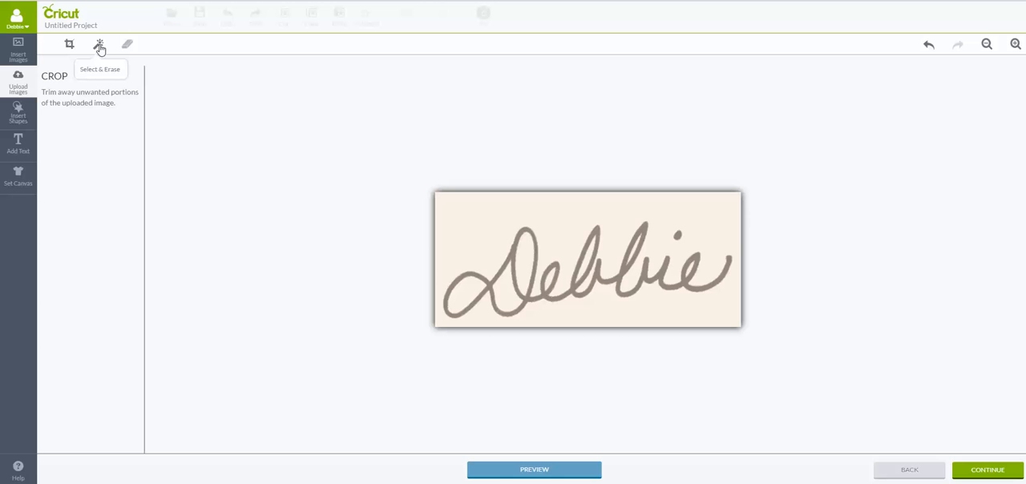
# - Erase the cream background around the signature with Select & Erase, leaving only the strokes
pyautogui.click(99, 43)
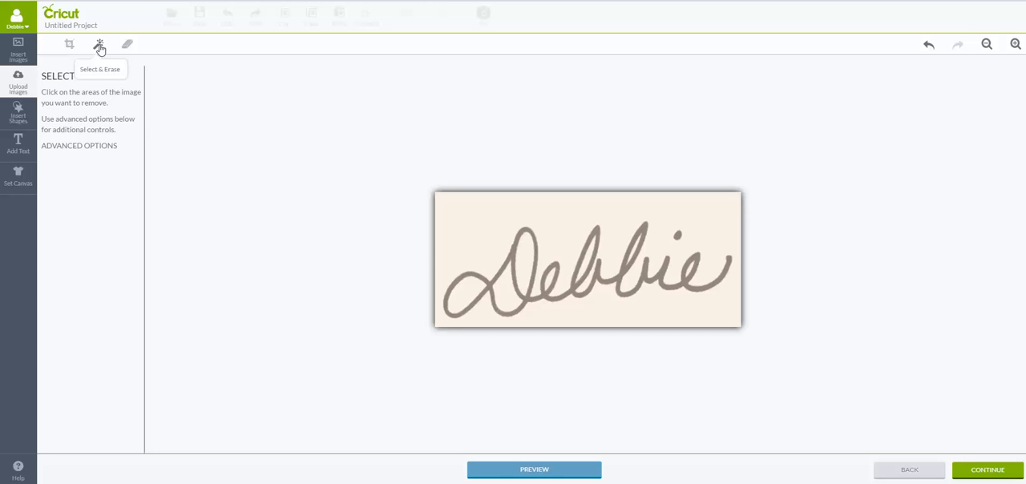
pyautogui.click(100, 43)
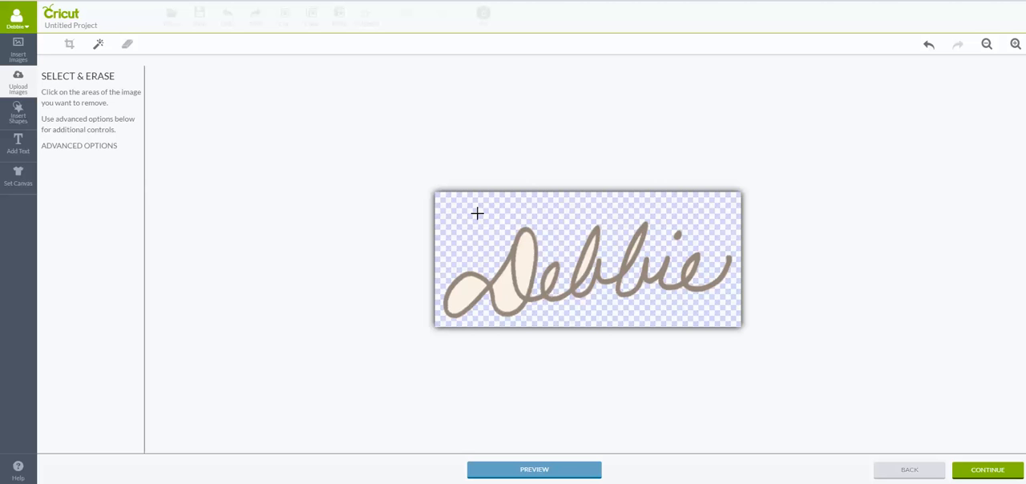
pyautogui.moveTo(523, 264)
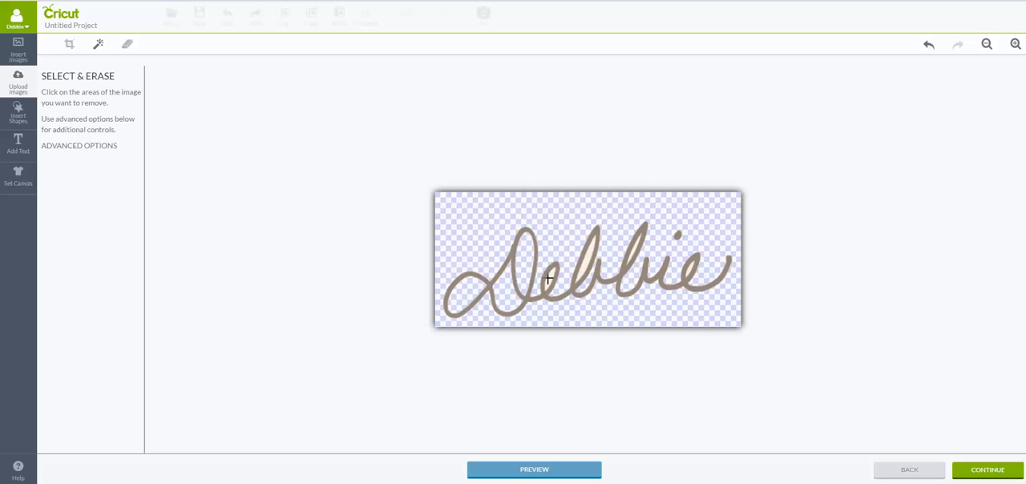
pyautogui.moveTo(557, 273)
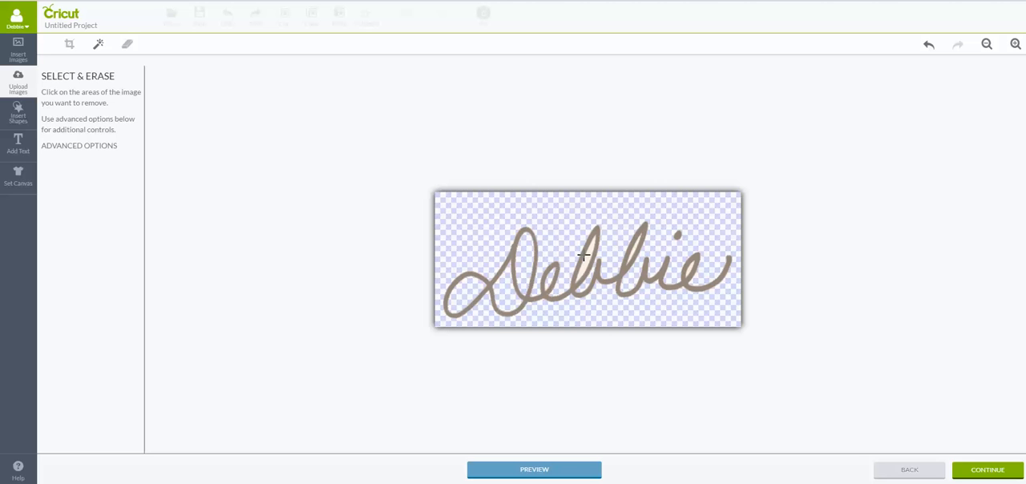
pyautogui.moveTo(635, 247)
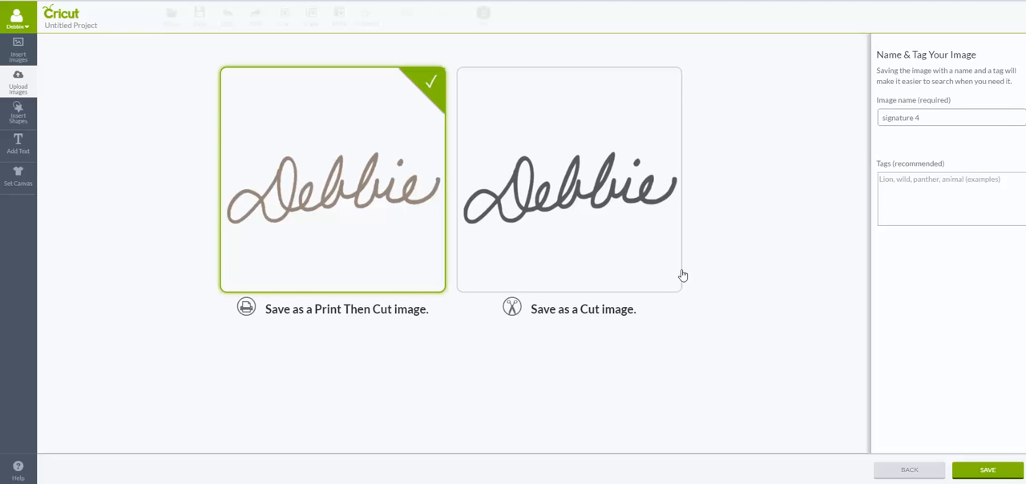
pyautogui.moveTo(359, 314)
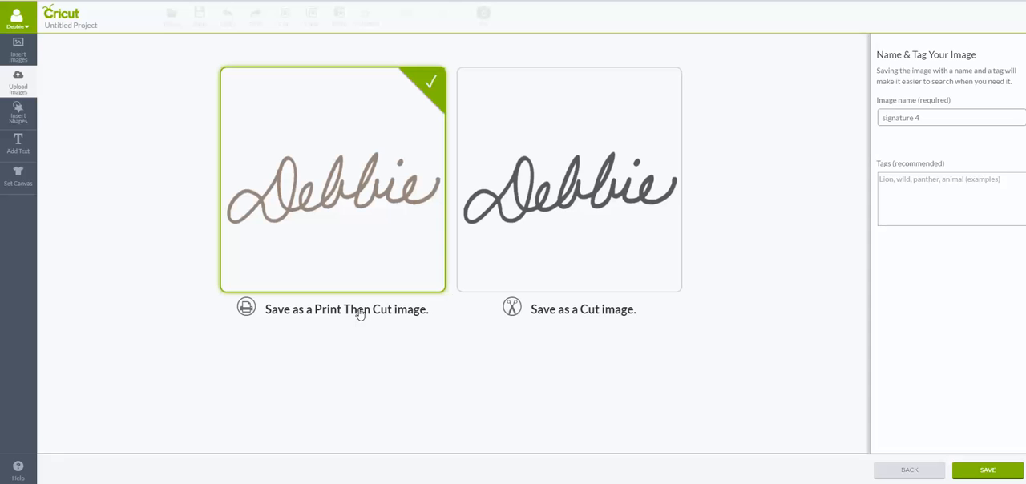
pyautogui.moveTo(359, 253)
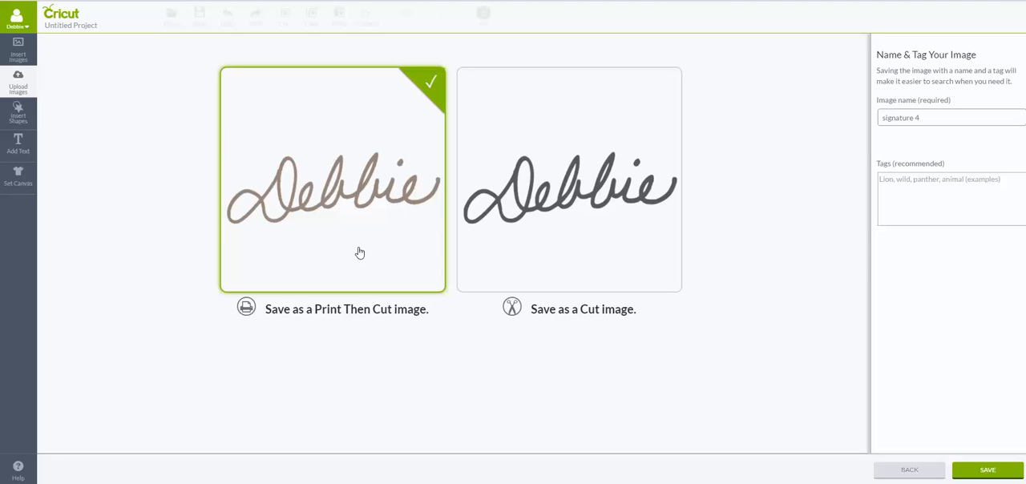
pyautogui.moveTo(343, 318)
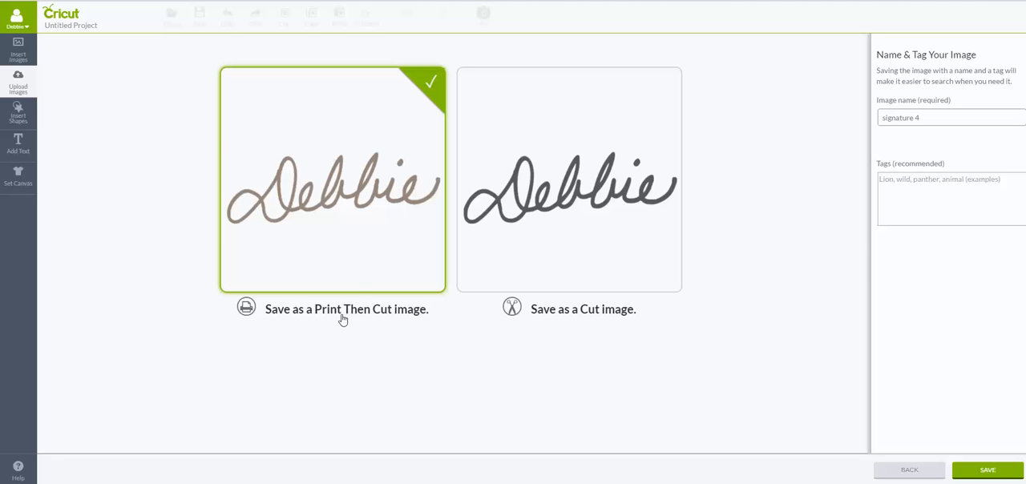
pyautogui.moveTo(304, 321)
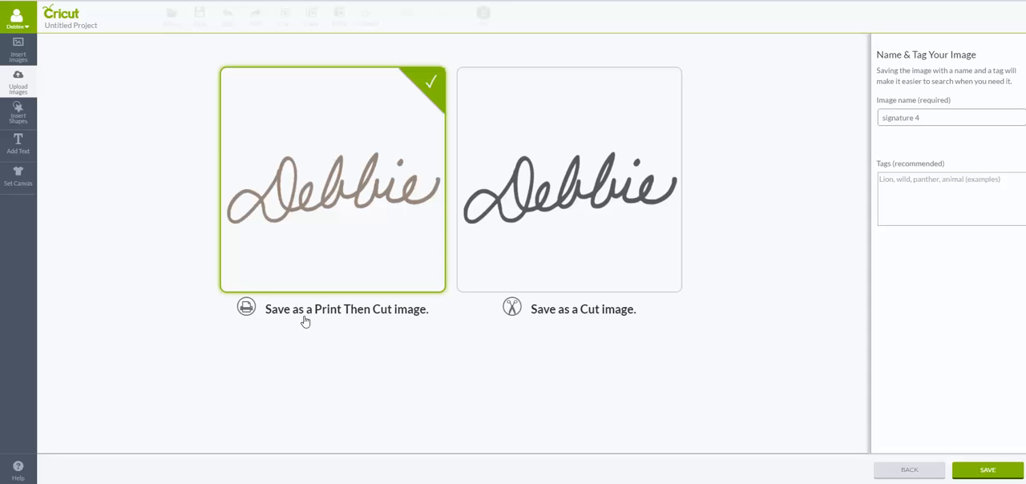
pyautogui.moveTo(340, 324)
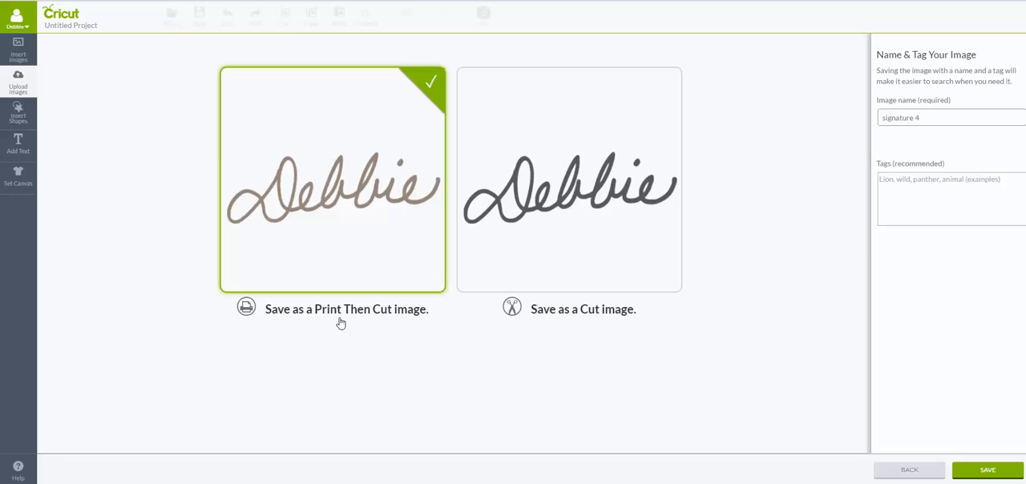
pyautogui.moveTo(676, 80)
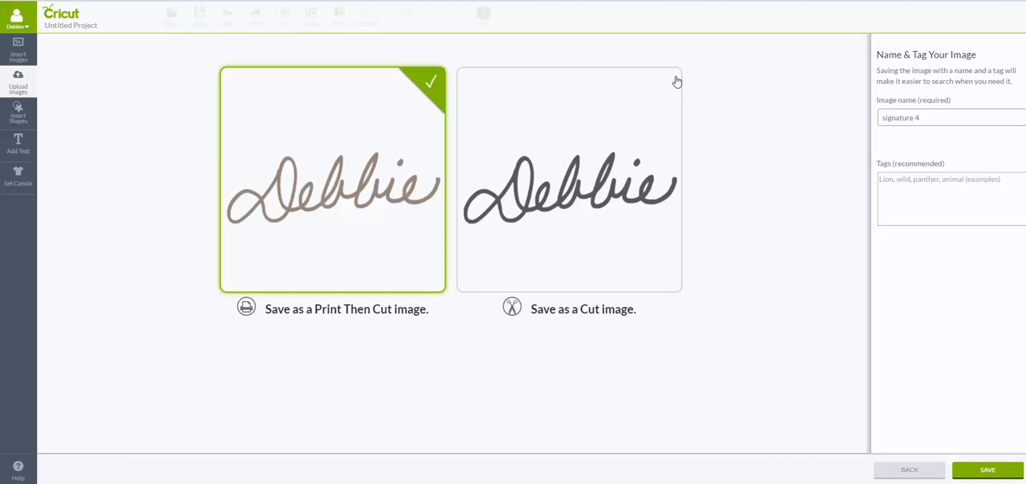
# - Save as a cut image named 'Debbie Signature' with the tag 'signature'
pyautogui.click(569, 179)
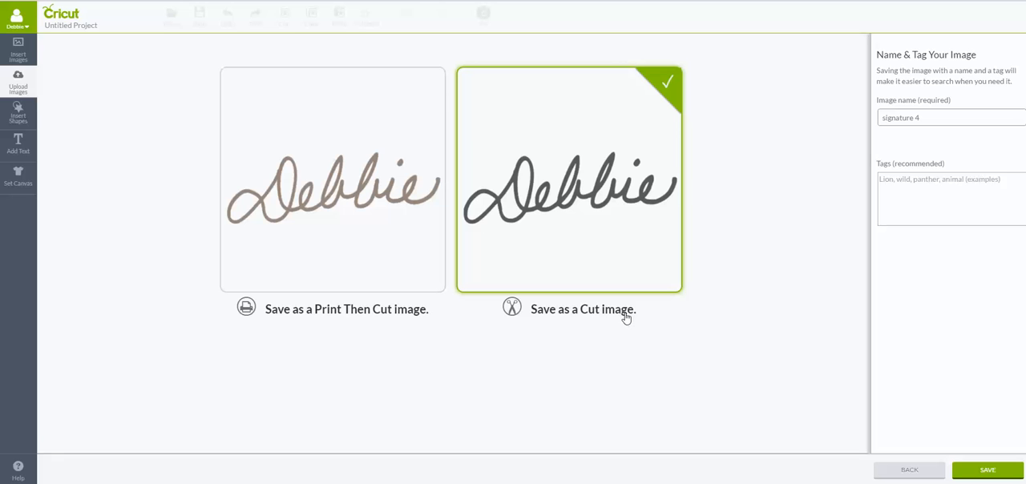
pyautogui.moveTo(612, 218)
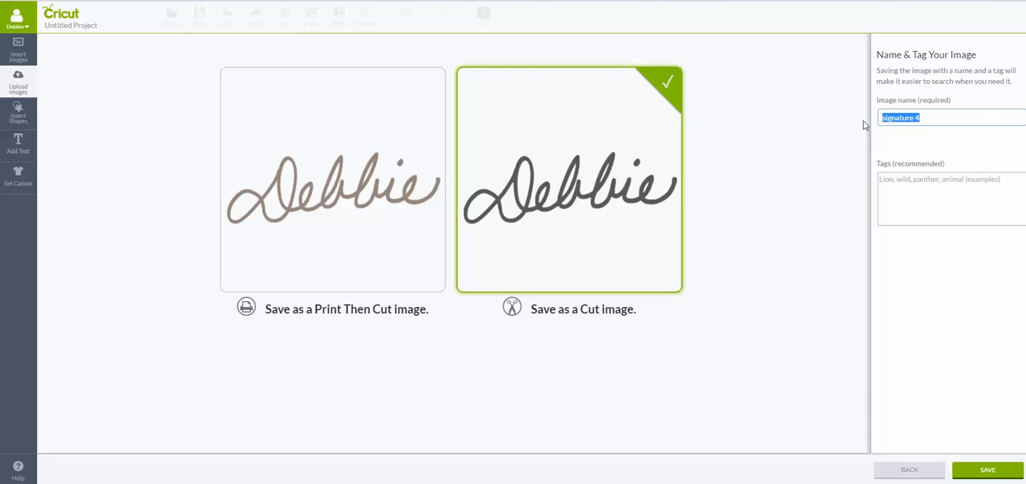
pyautogui.write('Debbie Si')
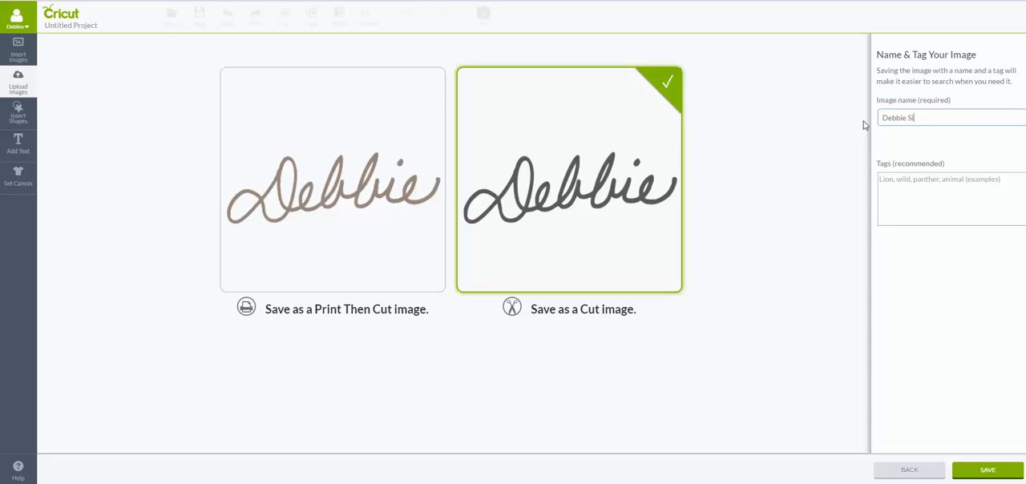
pyautogui.write('ignature')
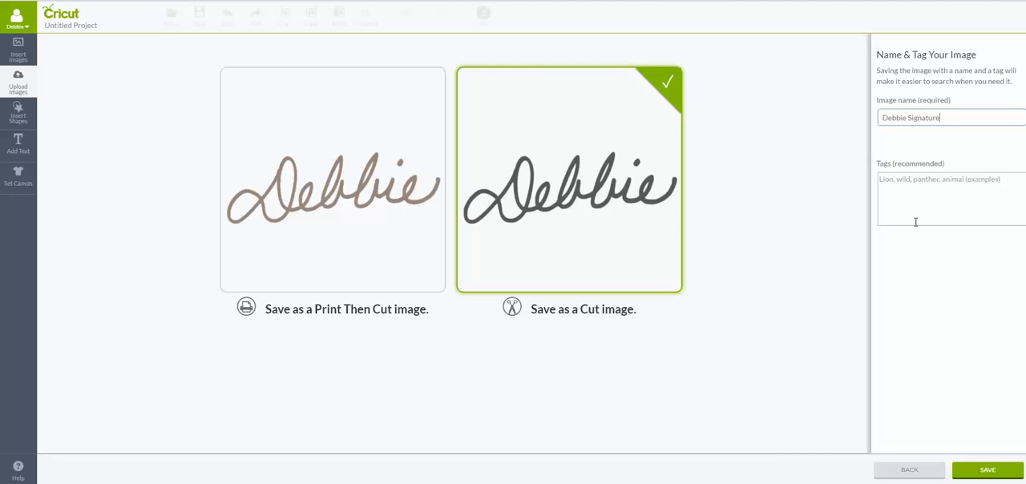
pyautogui.write('signat')
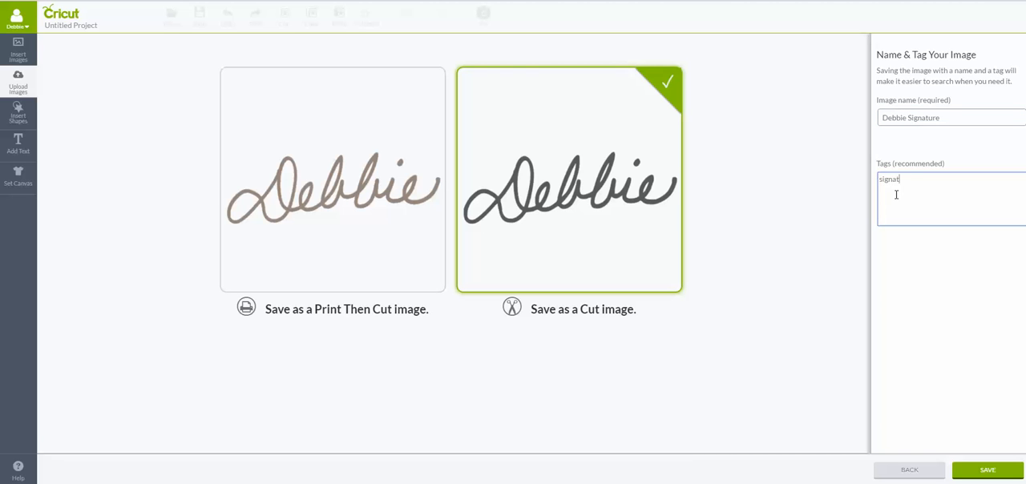
pyautogui.write('ure')
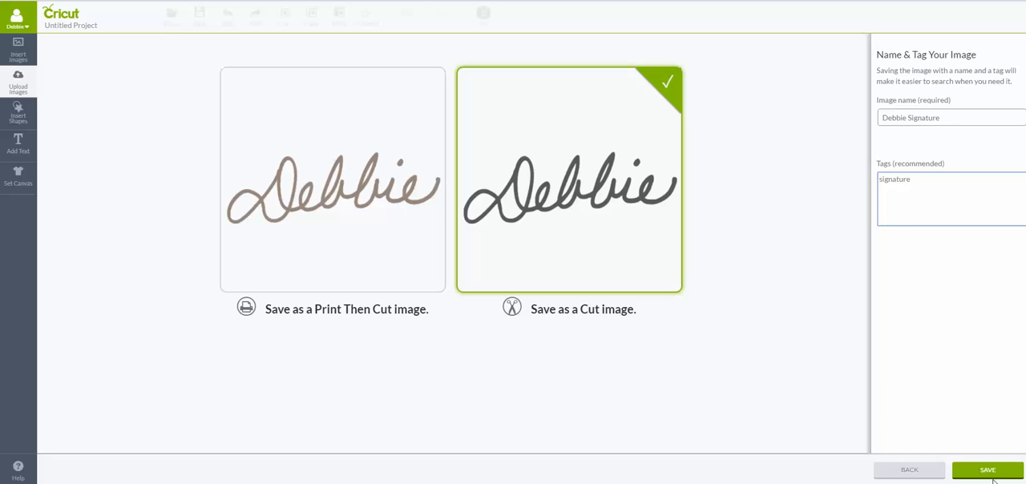
pyautogui.click(987, 469)
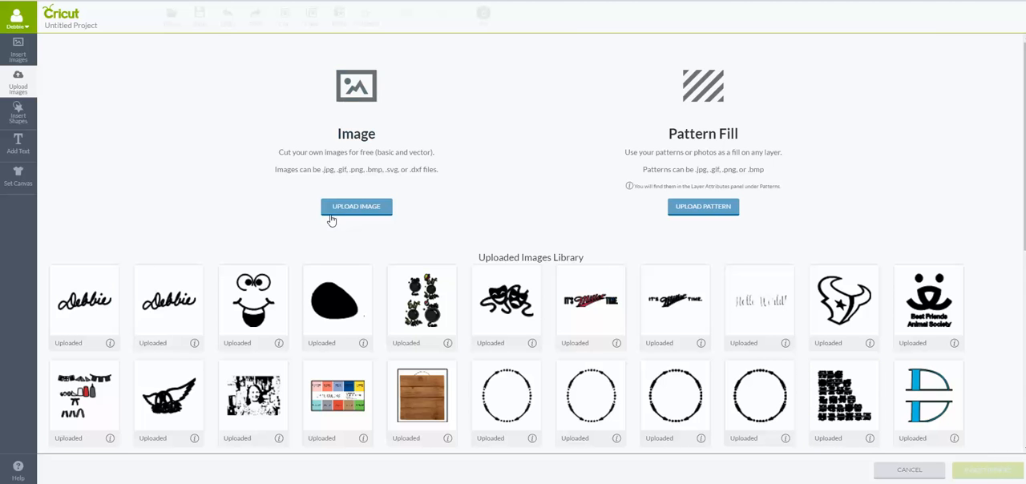
pyautogui.moveTo(430, 324)
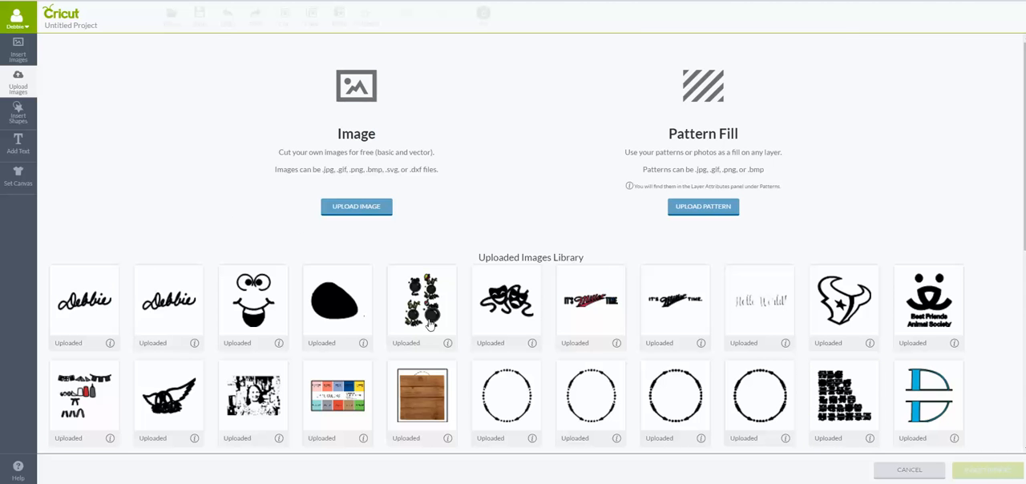
# - Select the new Debbie signature thumbnail in the uploaded library and insert it onto the canvas
pyautogui.click(590, 307)
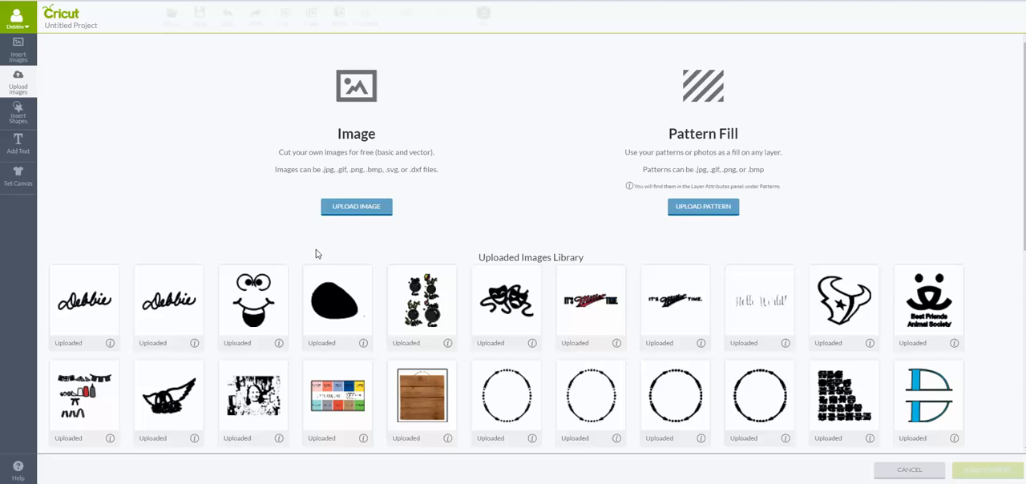
pyautogui.click(83, 307)
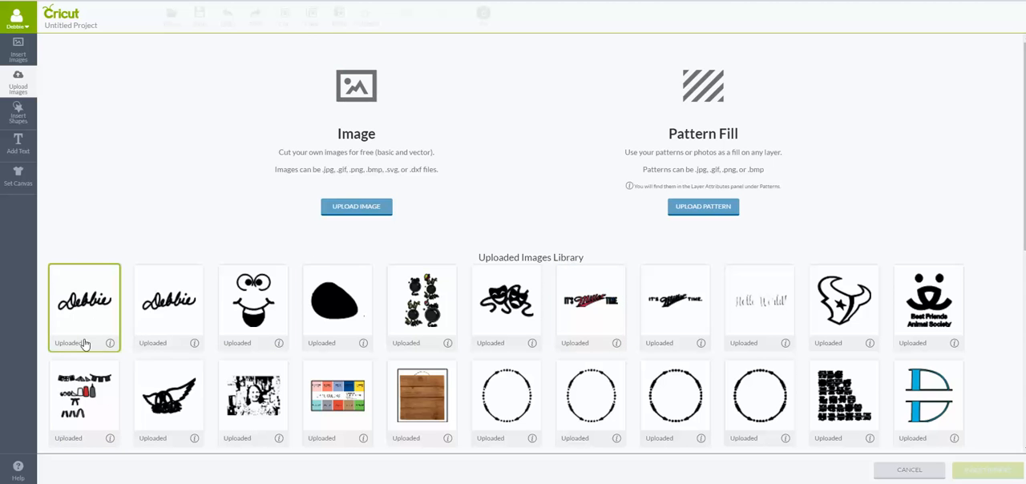
pyautogui.click(84, 307)
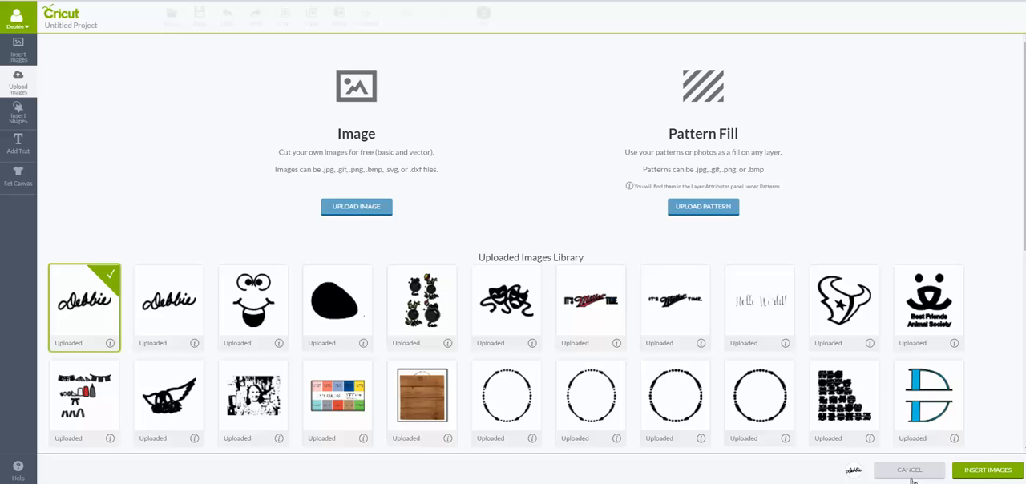
pyautogui.click(987, 469)
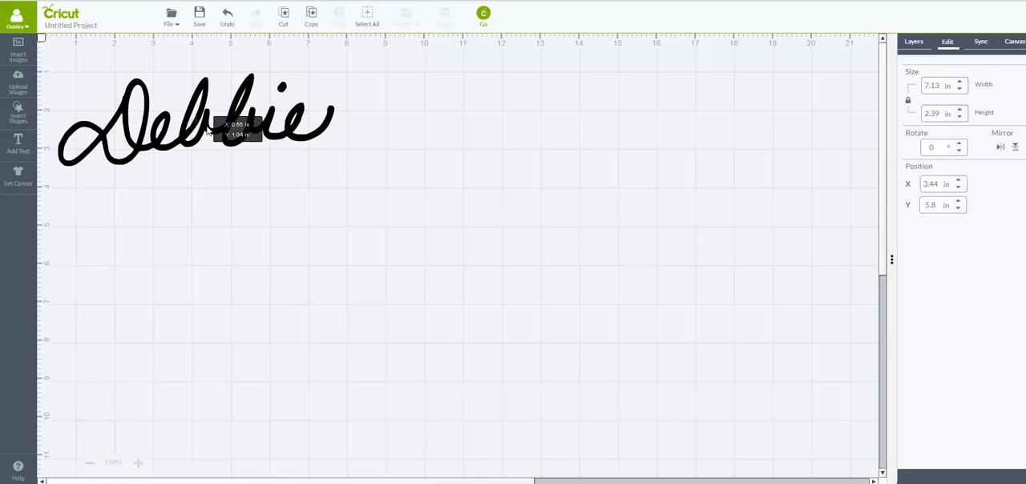
# - Move the signature to the canvas top-left and shrink it to about 3.95 in wide
pyautogui.moveTo(196, 120); pyautogui.dragTo(205, 111)
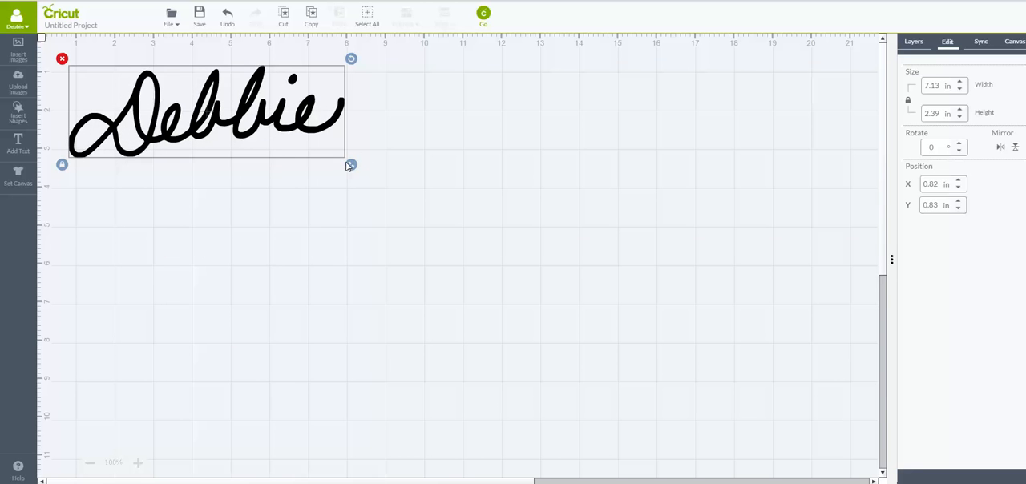
pyautogui.moveTo(350, 163); pyautogui.dragTo(228, 122)
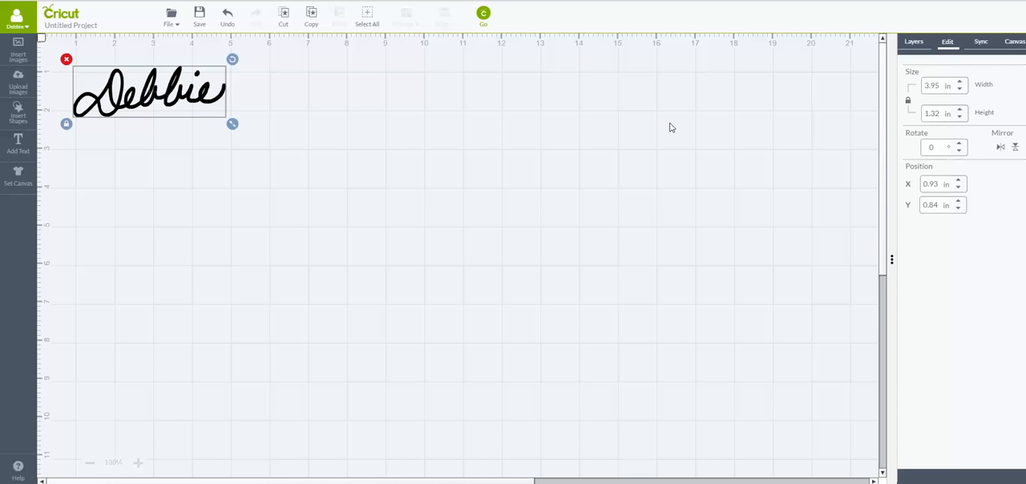
pyautogui.click(914, 41)
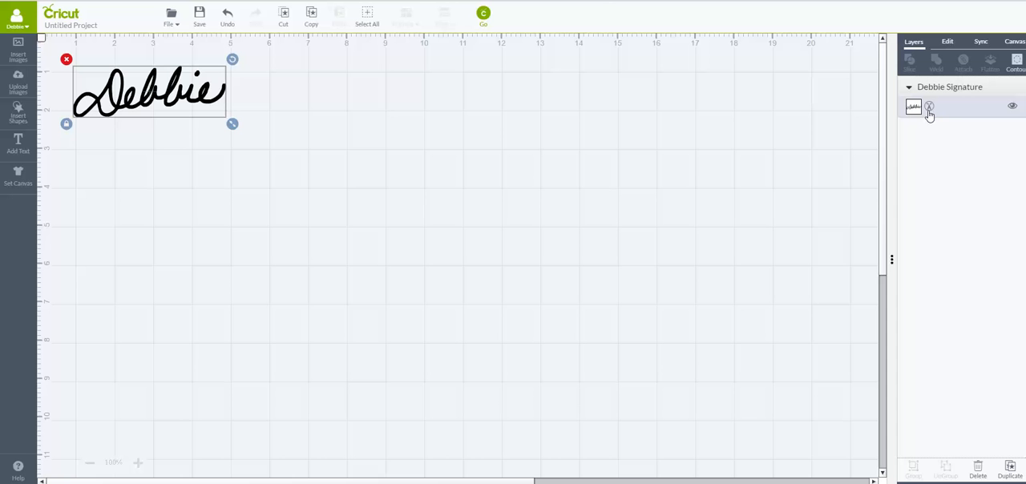
pyautogui.moveTo(506, 16)
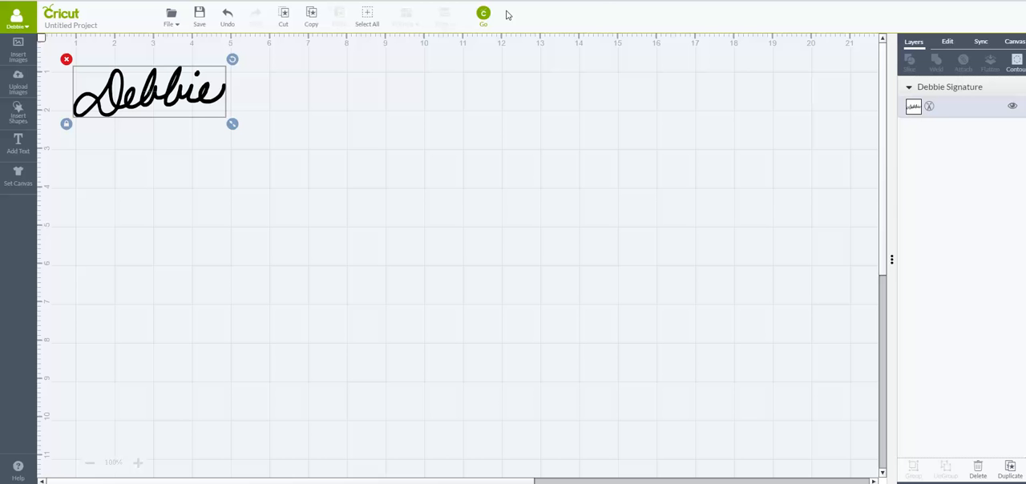
# - Send the signature design to the cutting mat preview with Go
pyautogui.click(482, 13)
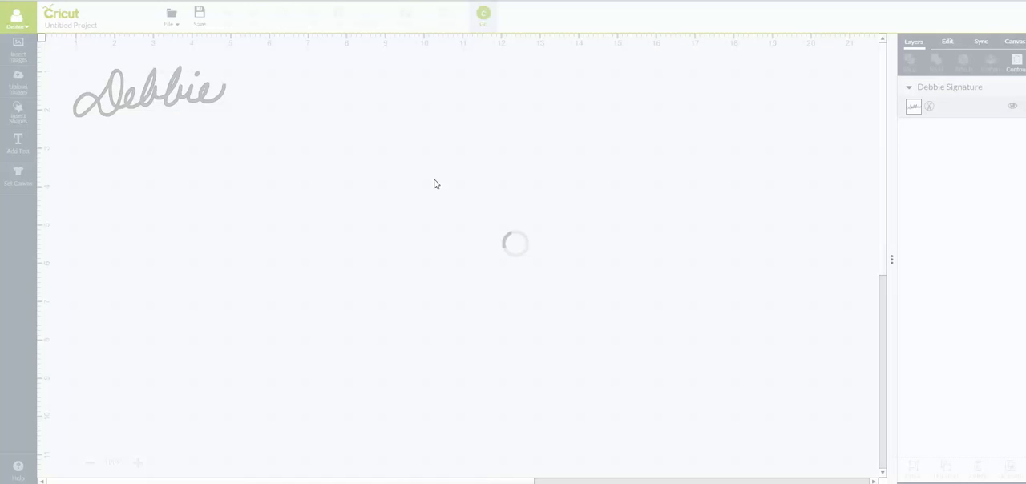
pyautogui.click(483, 12)
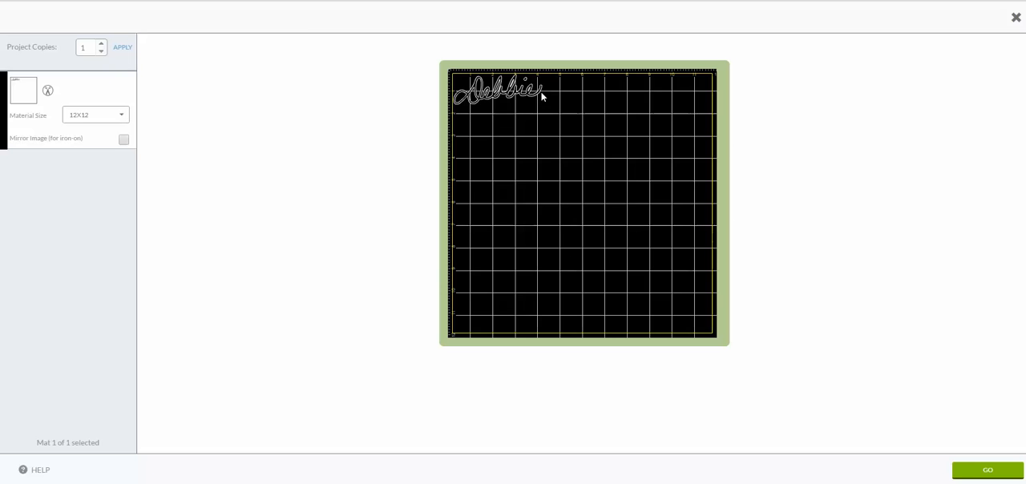